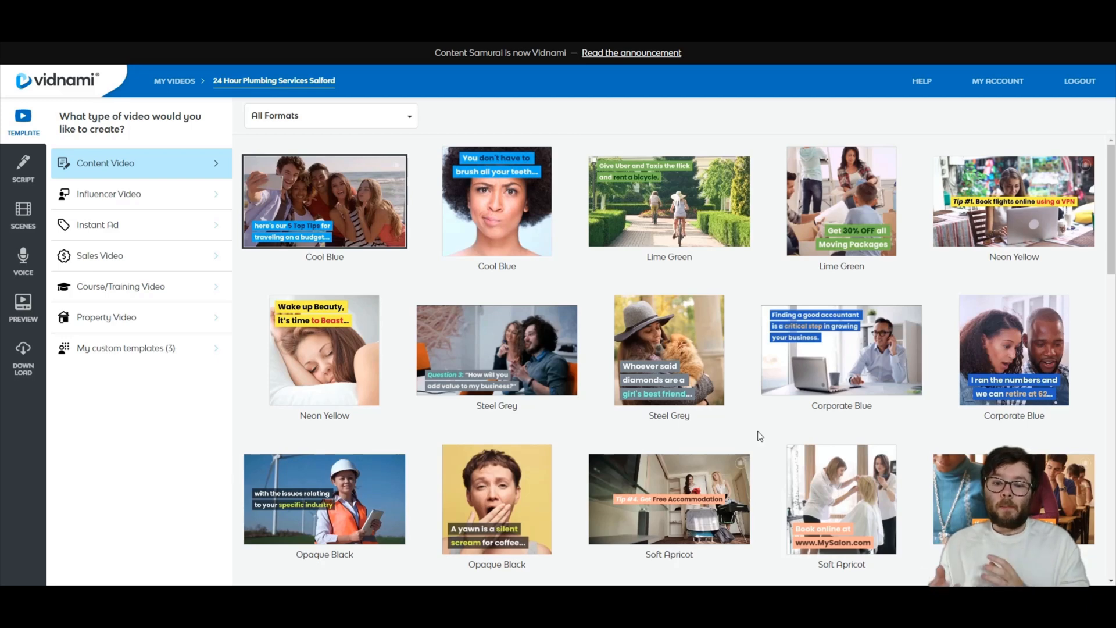
Step: Start a new content video from the Cool Blue template, loading its sample plumbing script
scroll("down", 3)
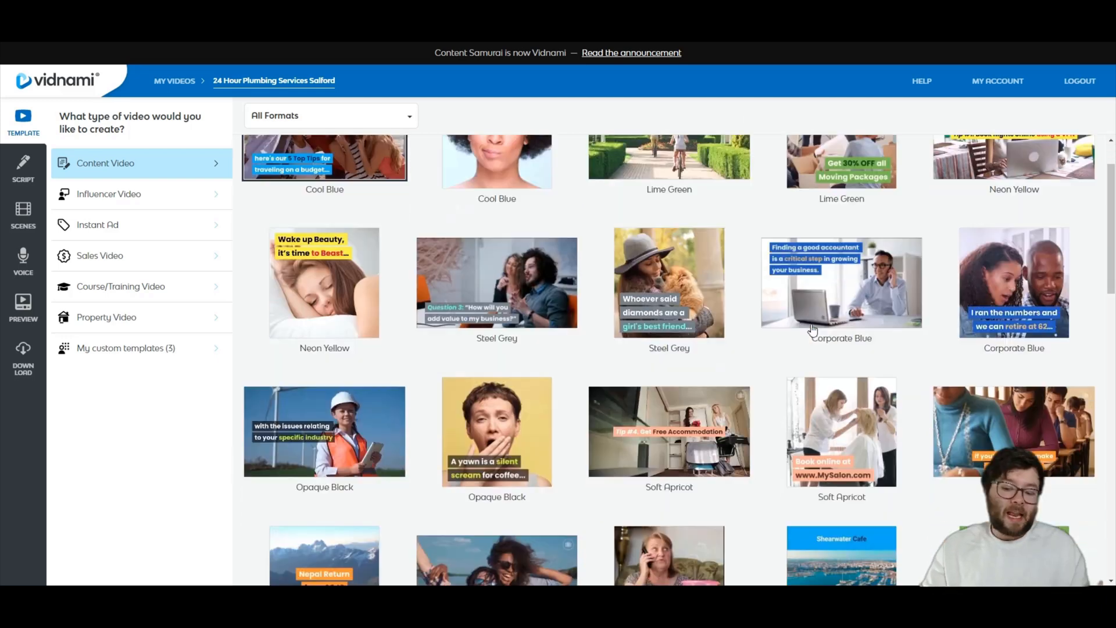
left_click(841, 282)
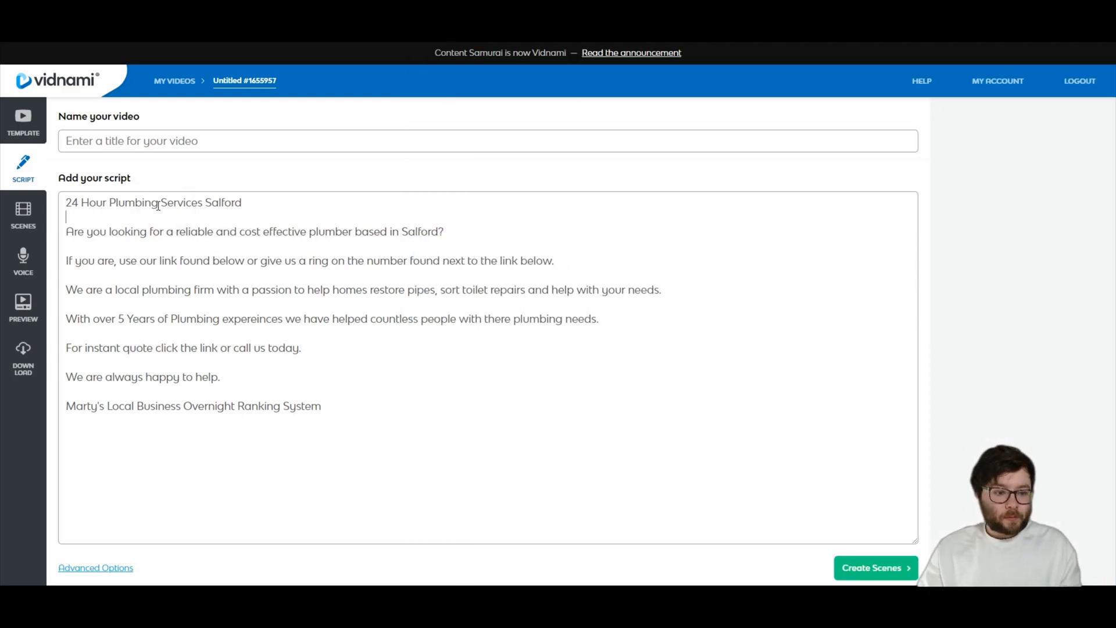
Step: Retitle the script 'flooded bungalow preston england Services' and localise Salford to preston
type("flooded bungalow")
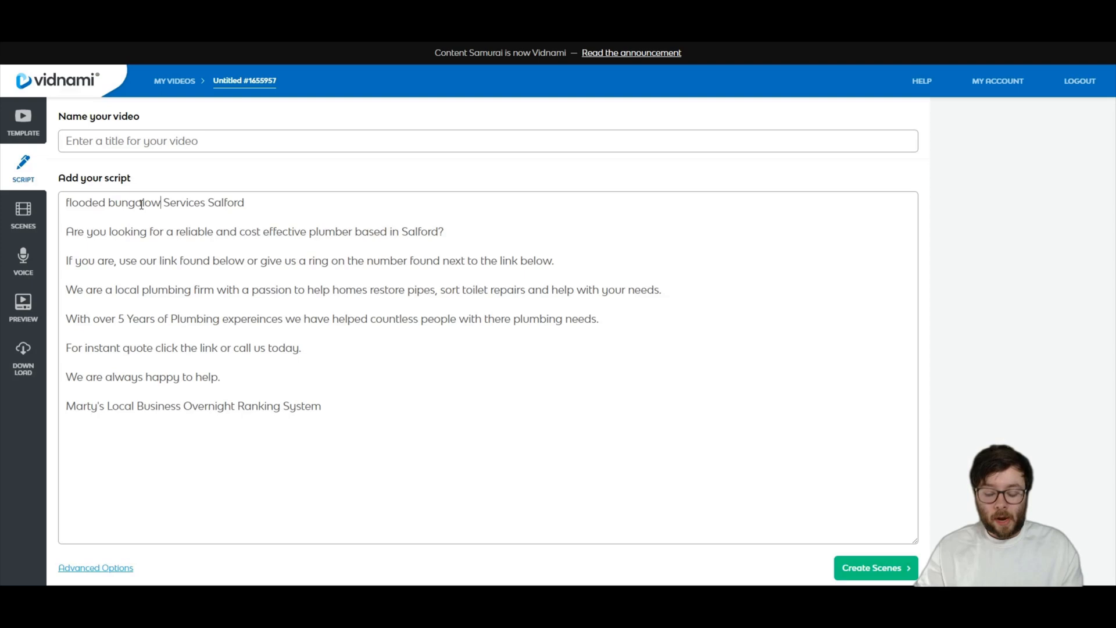
type("p")
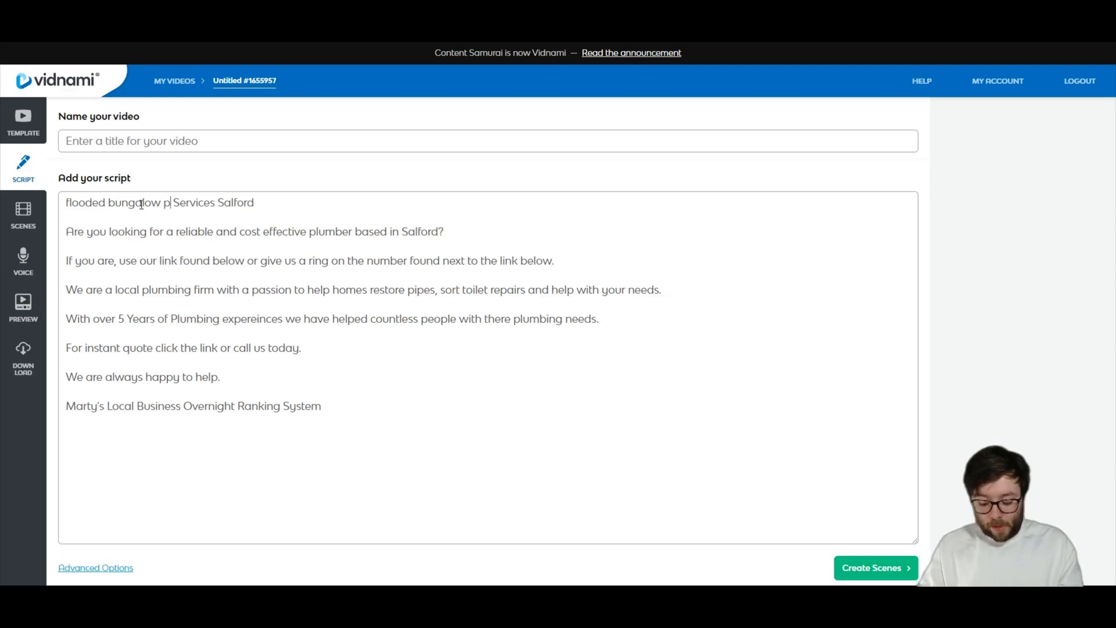
type("reston england")
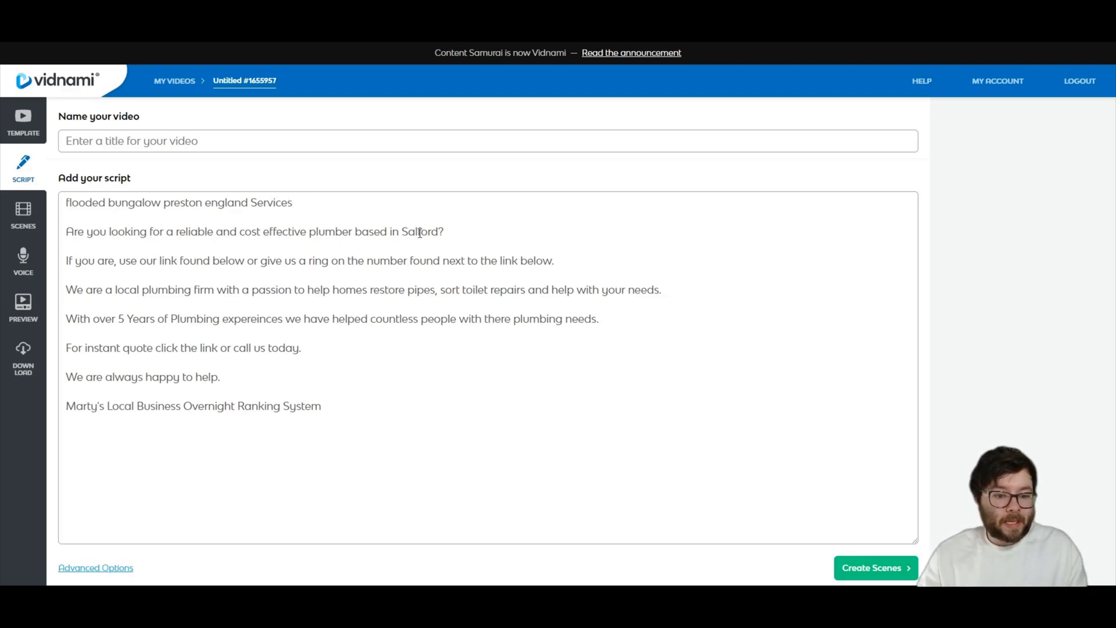
type("preston")
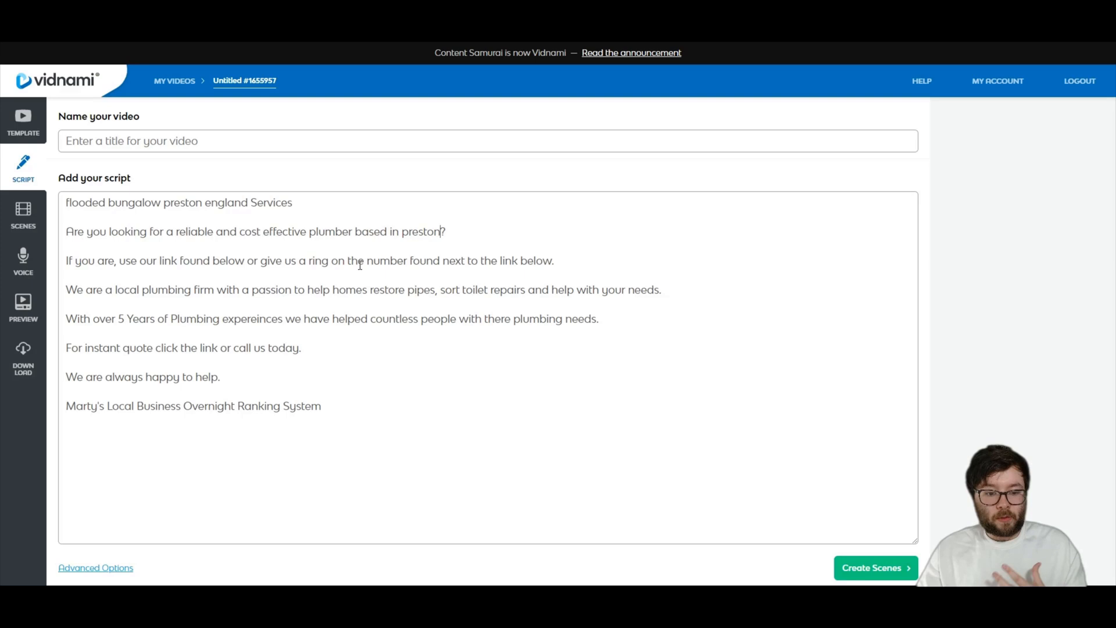
Step: Add the line 'Our Number: 000 000 000' and generate the 14 video scenes
key("enter")
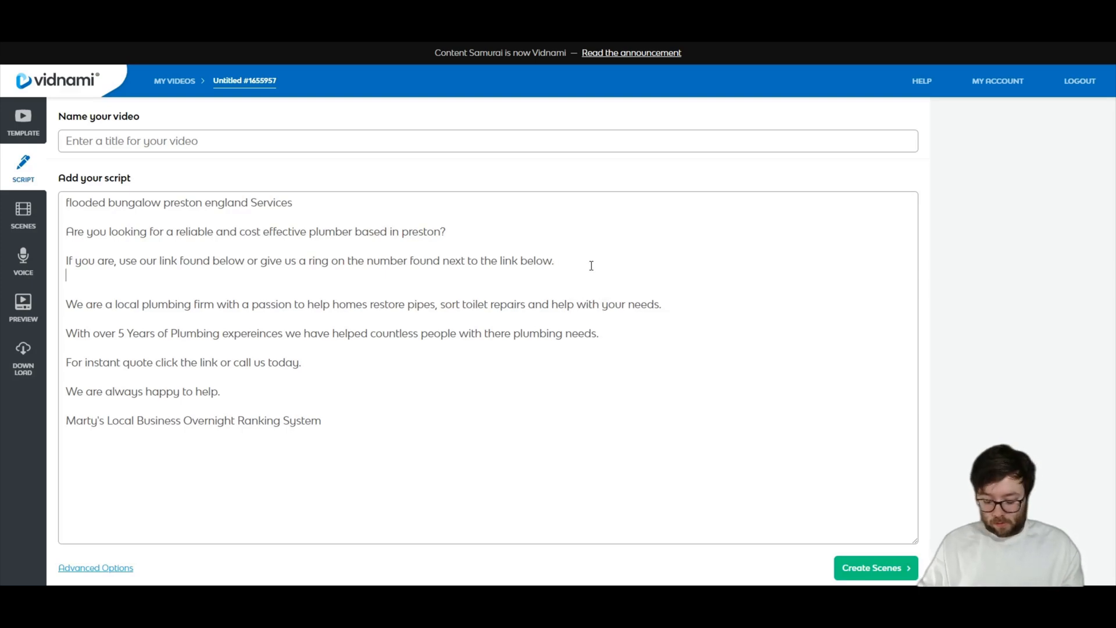
type("Our Number: 000 000 000")
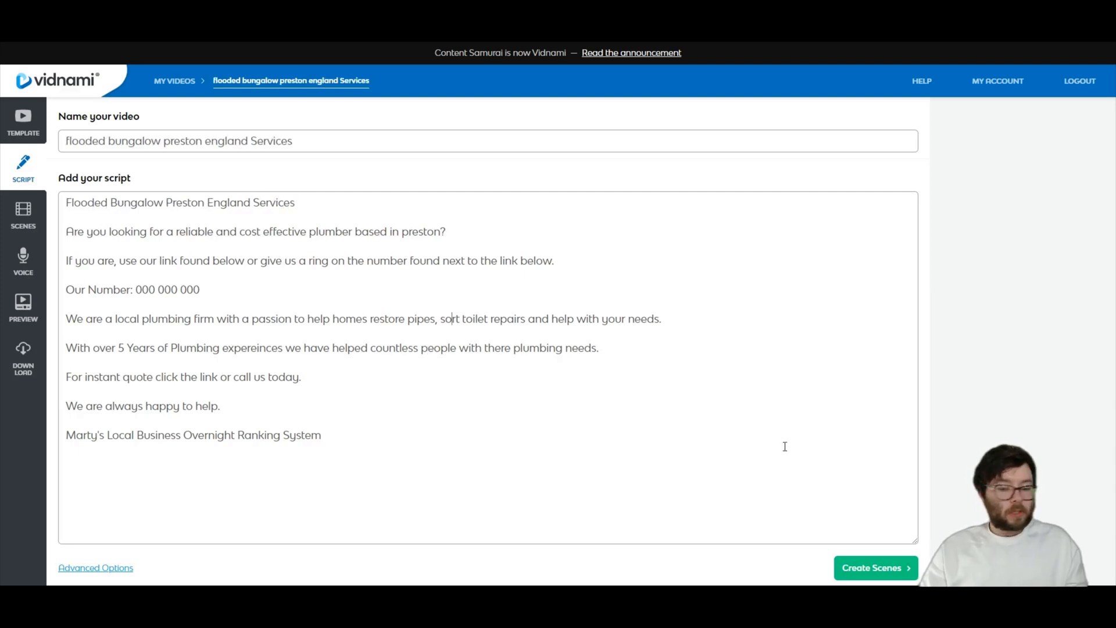
left_click(875, 567)
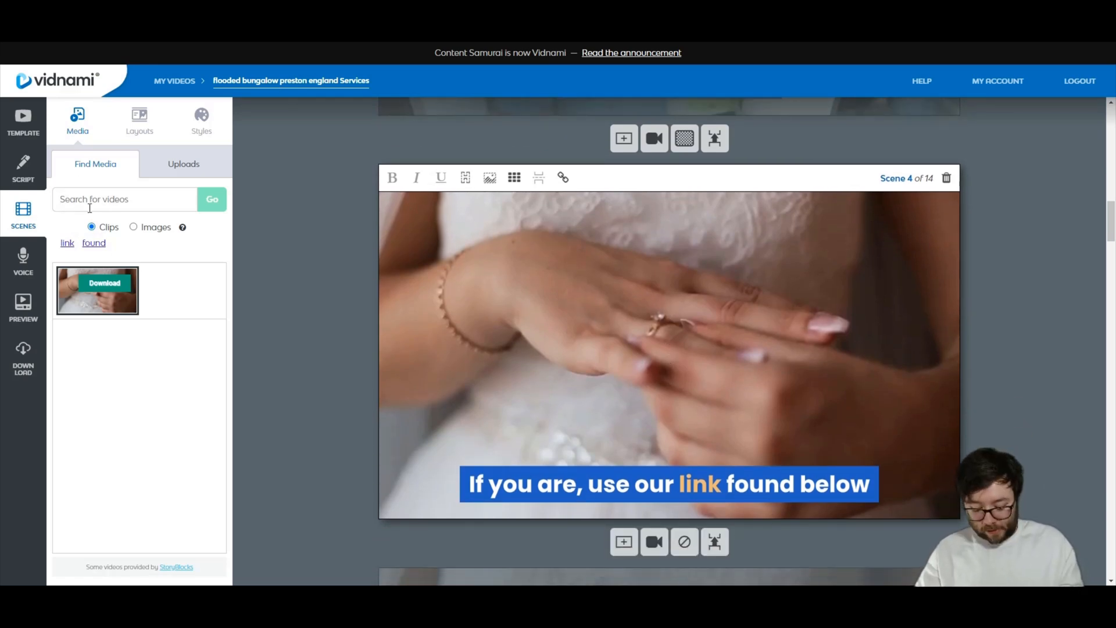
Step: Search FLOODED footage for the scenes, then proceed to the voice-track step
type("FLOODED HOUSE")
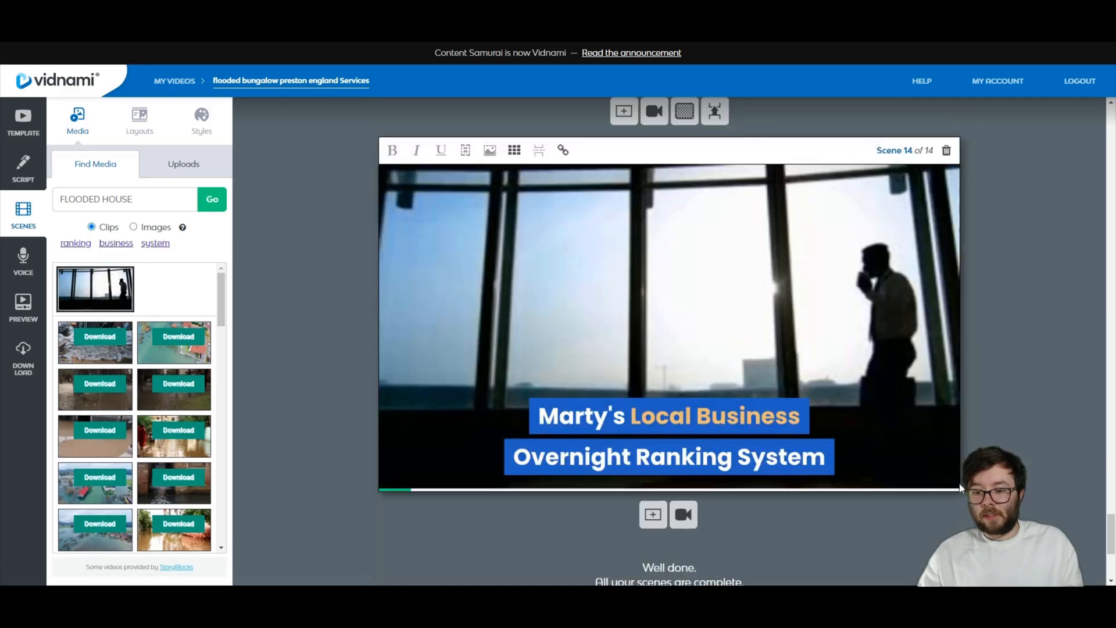
scroll("down", 3)
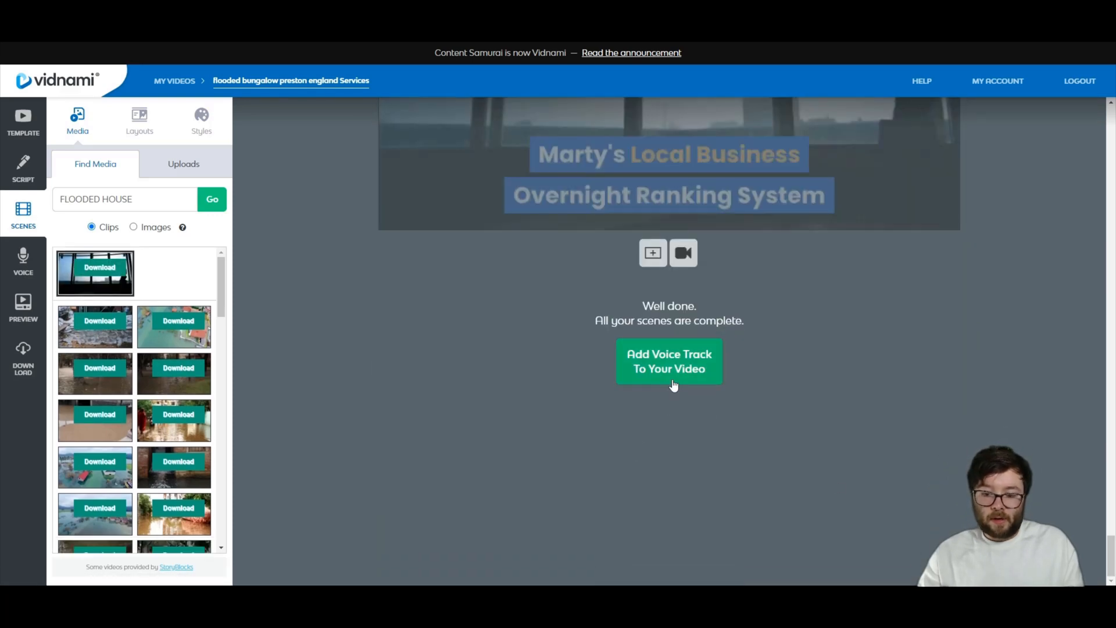
left_click(669, 361)
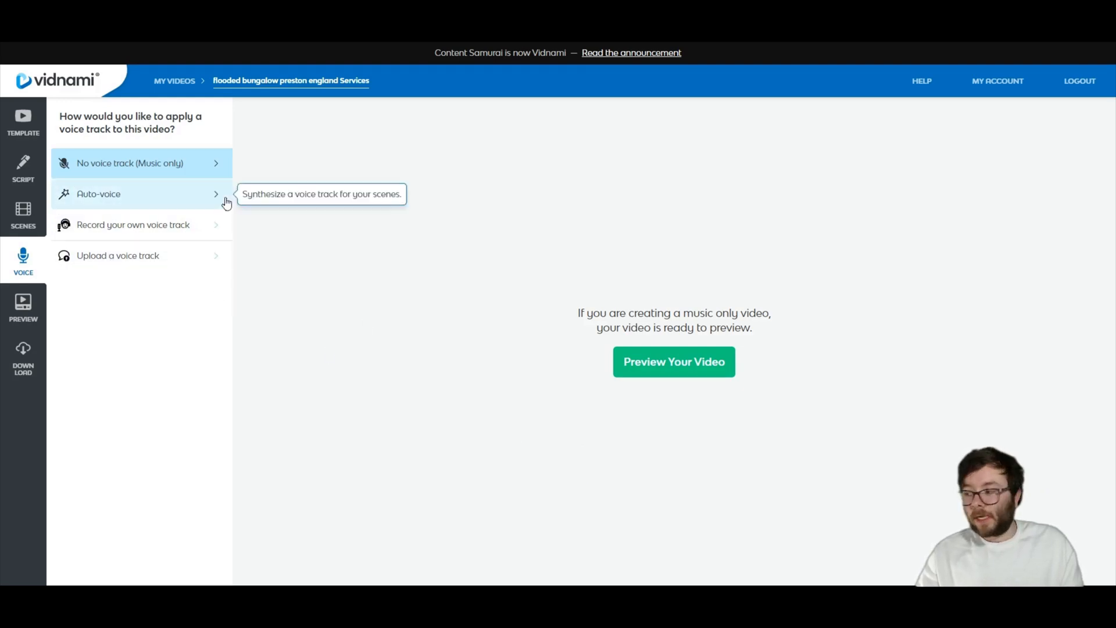
Step: Choose Auto-voice with the Harry voice and launch the video preview
left_click(97, 194)
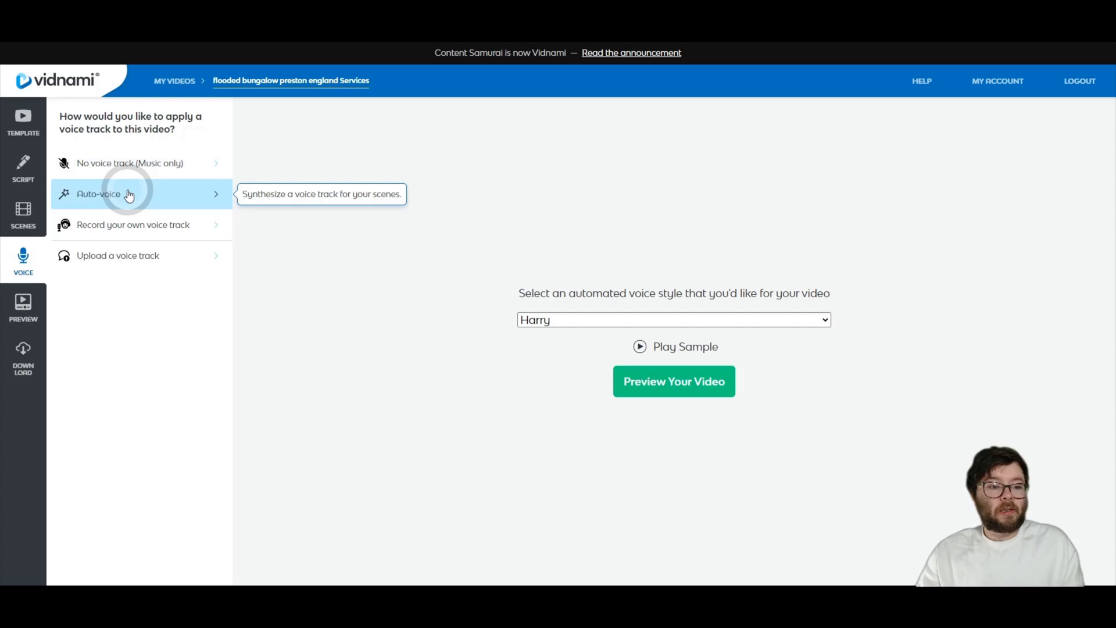
left_click(673, 319)
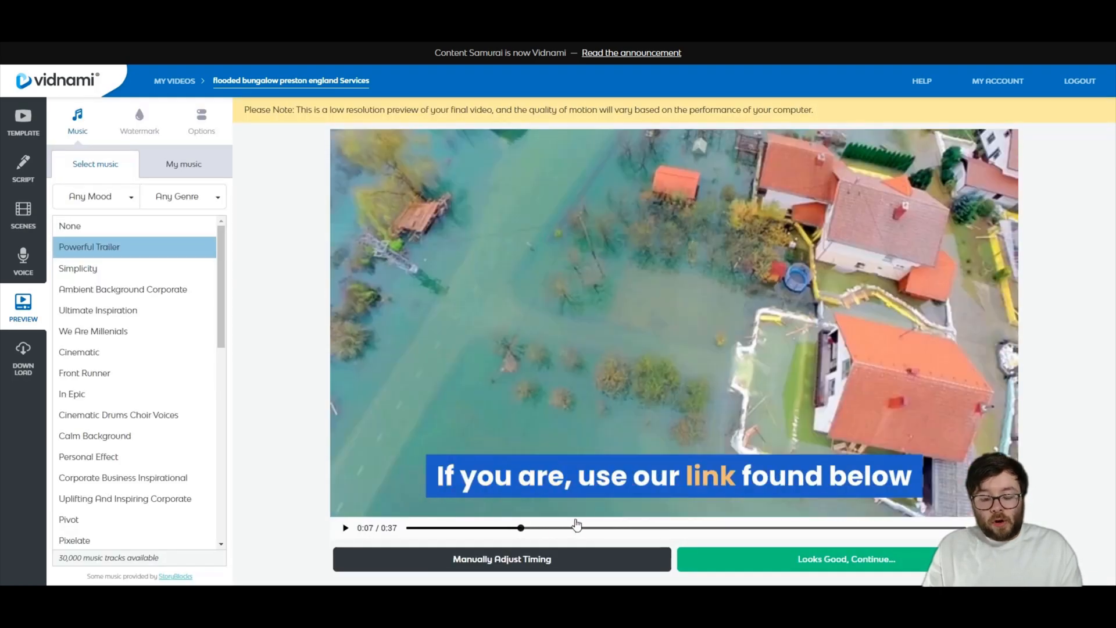
Step: Skim ahead in the preview and approve it with Looks Good, Continue
left_click_drag(519, 528, 718, 528)
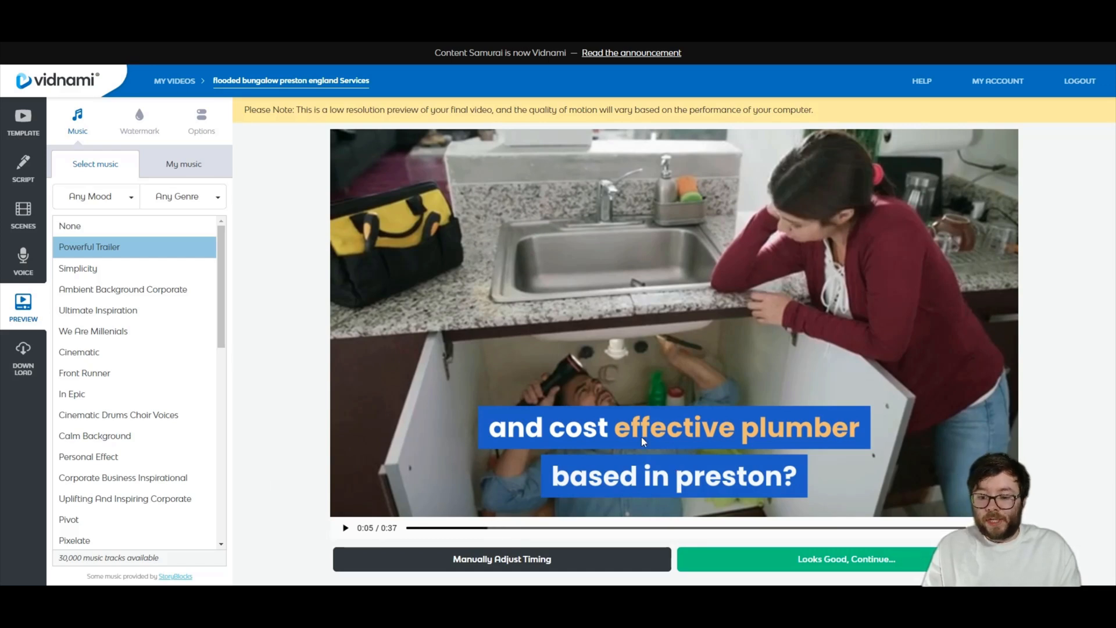
left_click(845, 560)
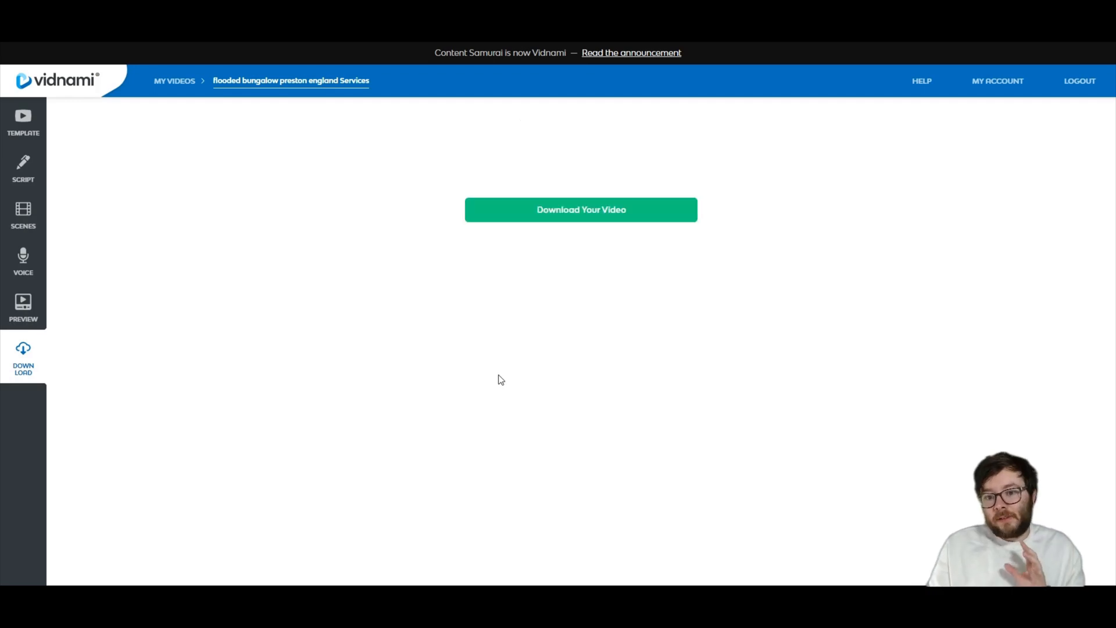
Step: Download the finished video as an MP4 and return to My Videos
left_click(582, 209)
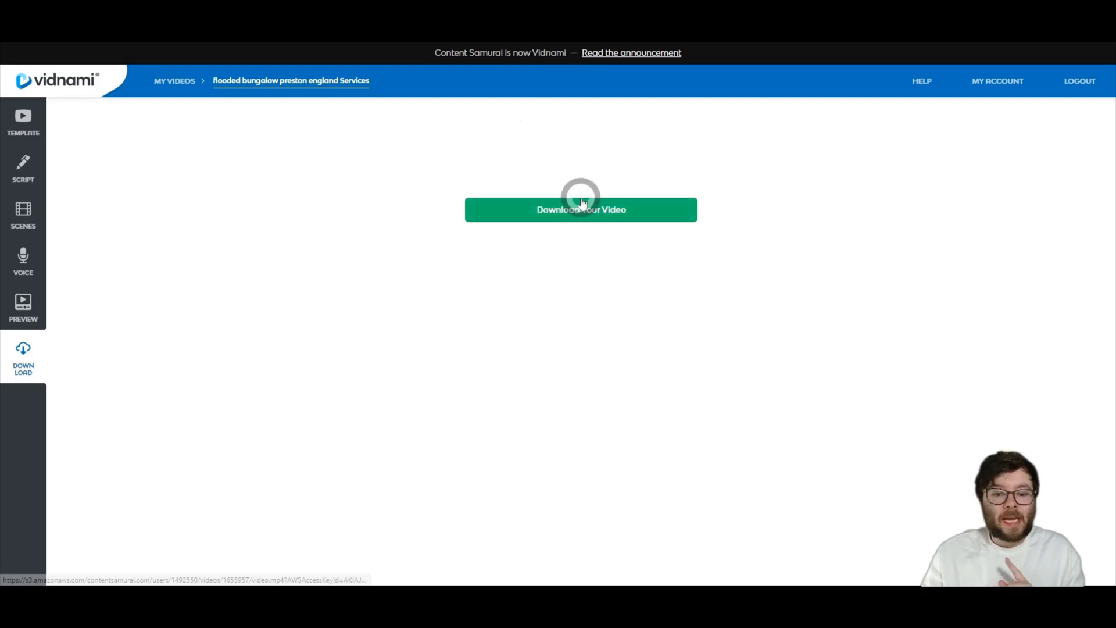
left_click(580, 209)
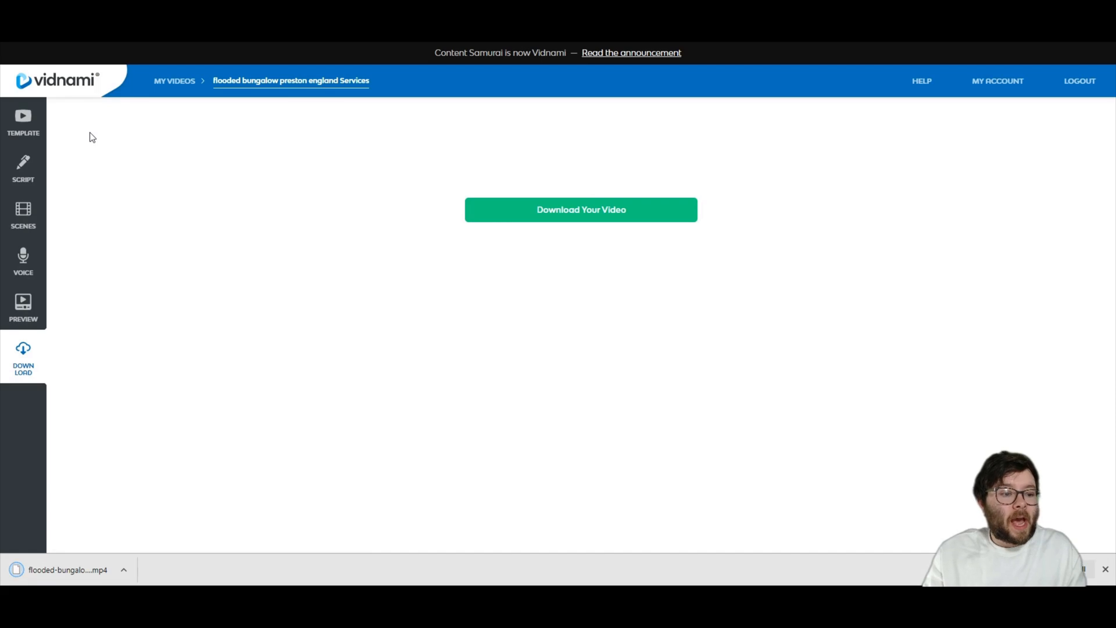
left_click(174, 81)
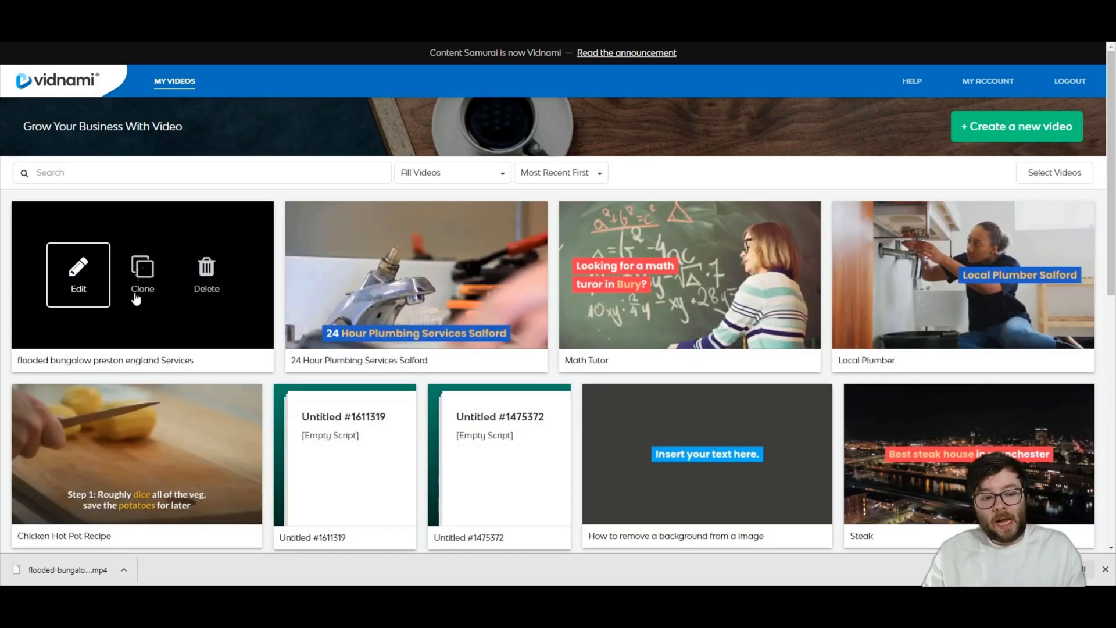
mouse_move(142, 275)
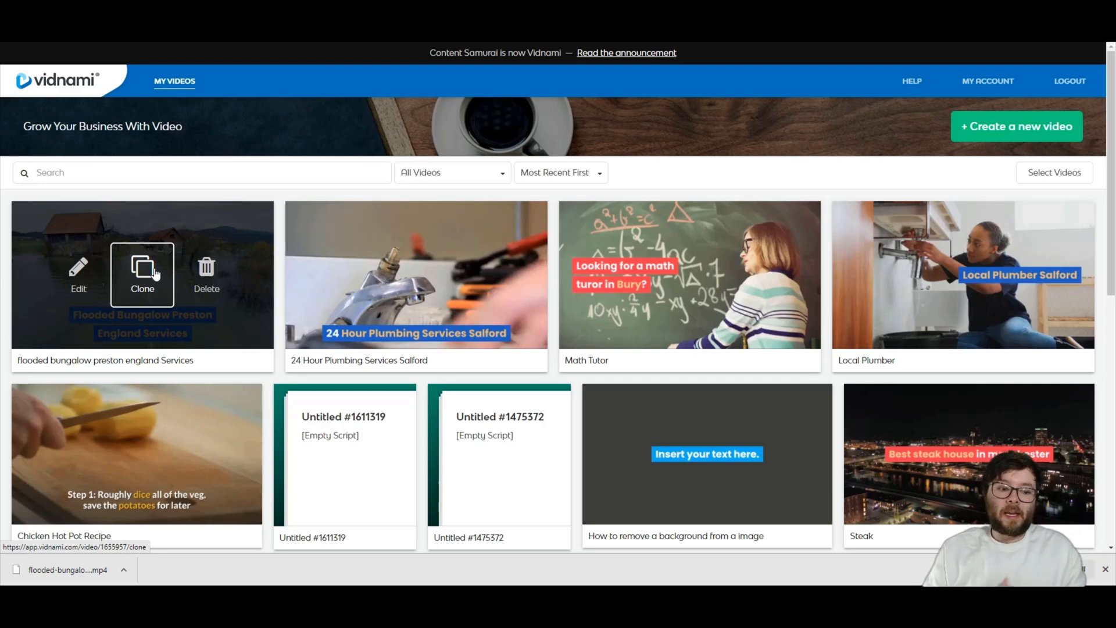
Step: Reopen the flooded bungalow video for editing from My Videos
left_click(142, 274)
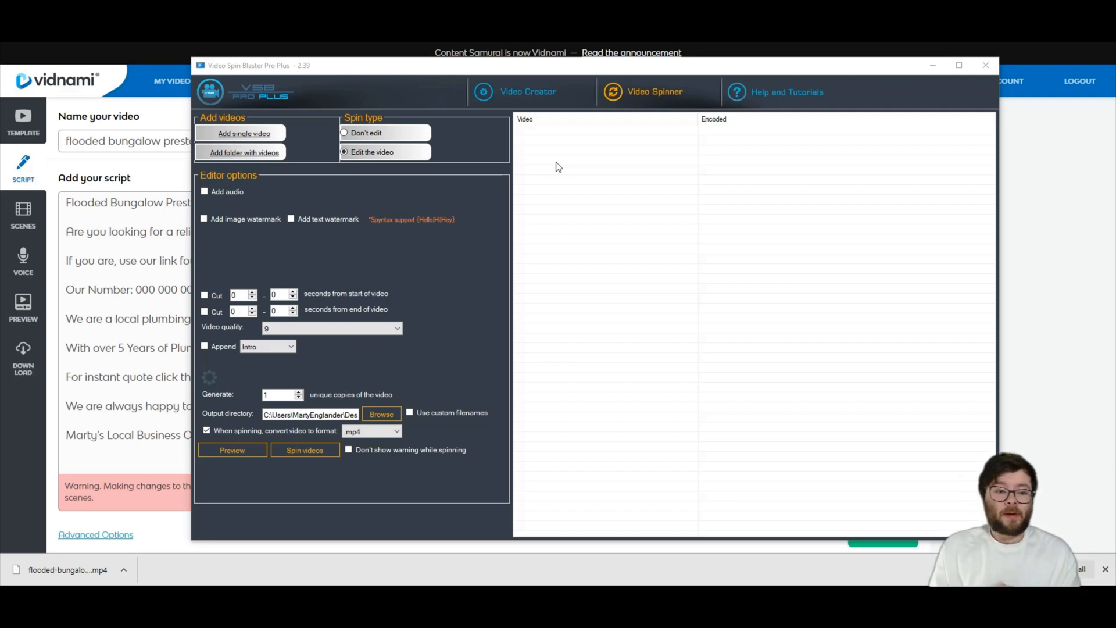
mouse_move(275, 160)
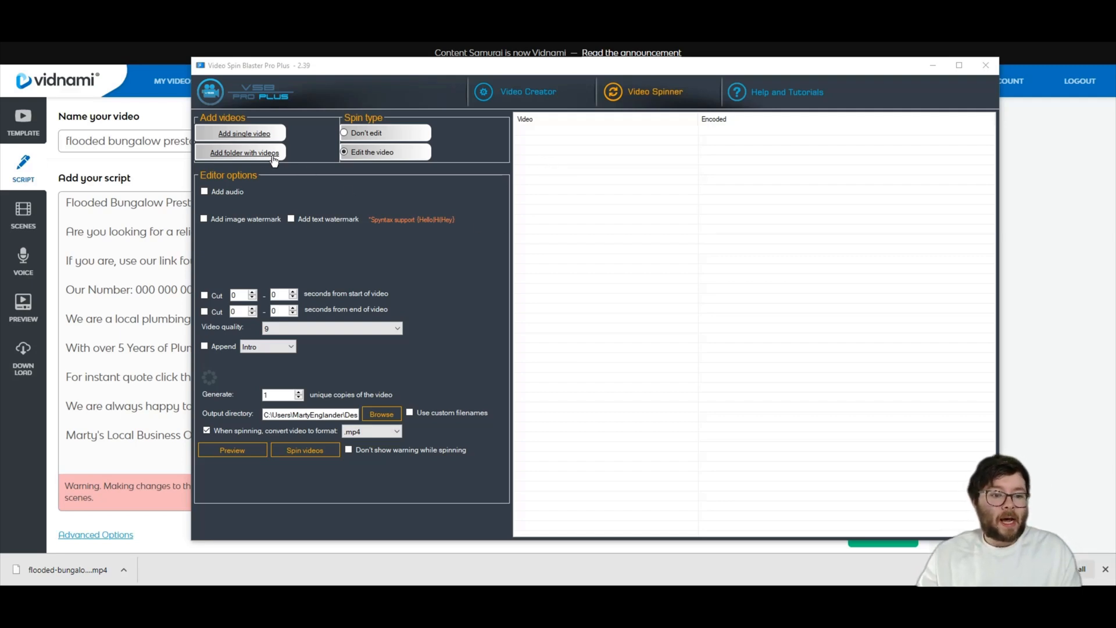
Step: Load the downloaded video's folder, set quality 6, keep the append choice, and generate 3 copies
left_click(244, 152)
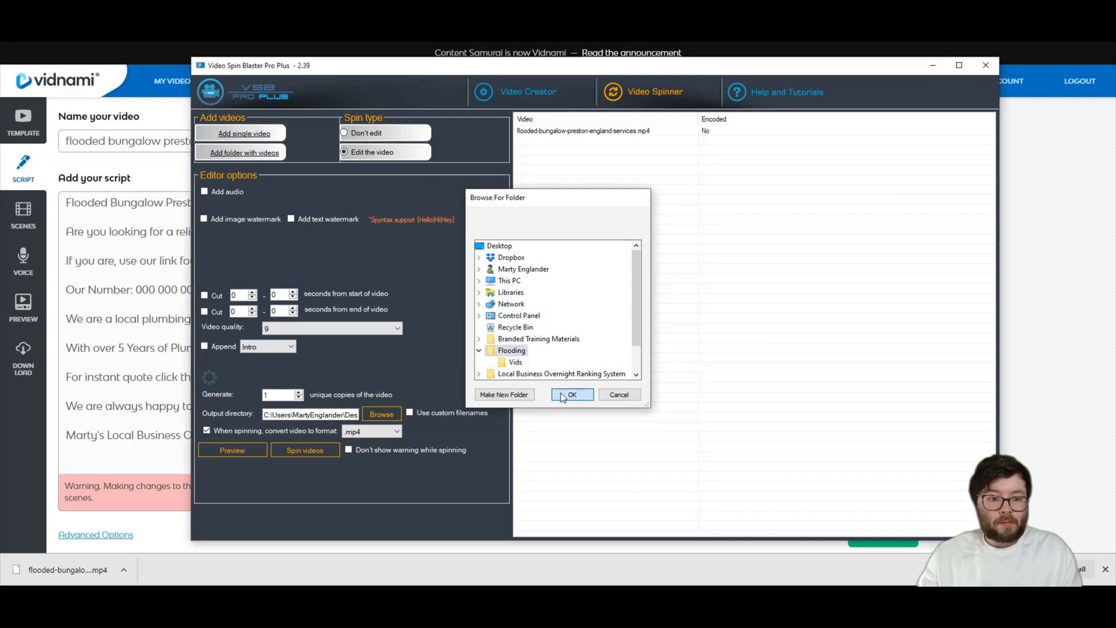
left_click(571, 394)
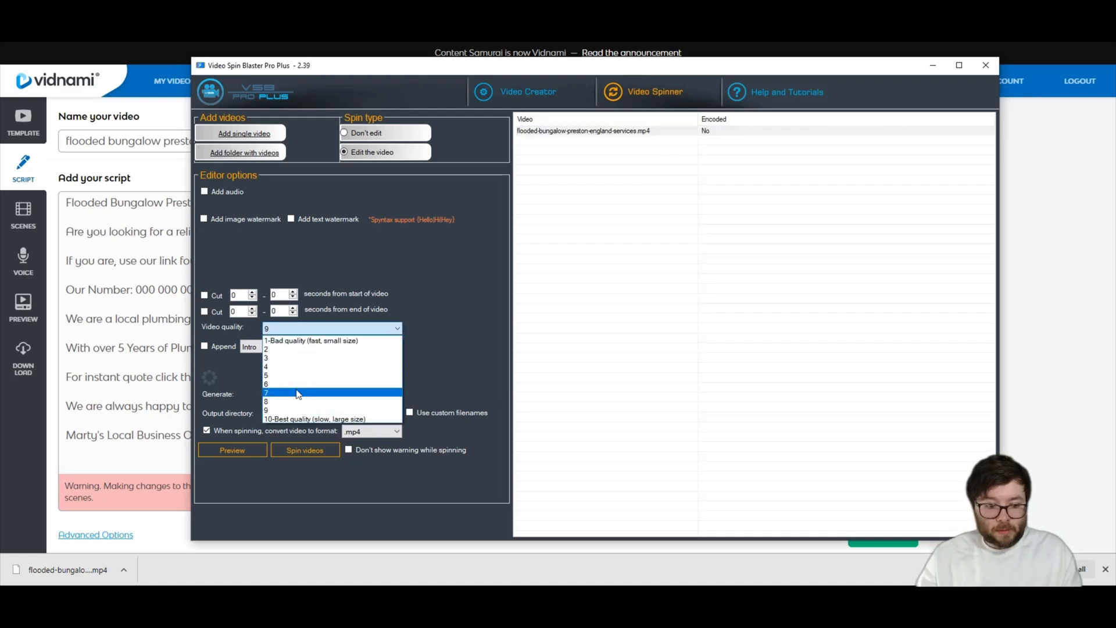
left_click(265, 384)
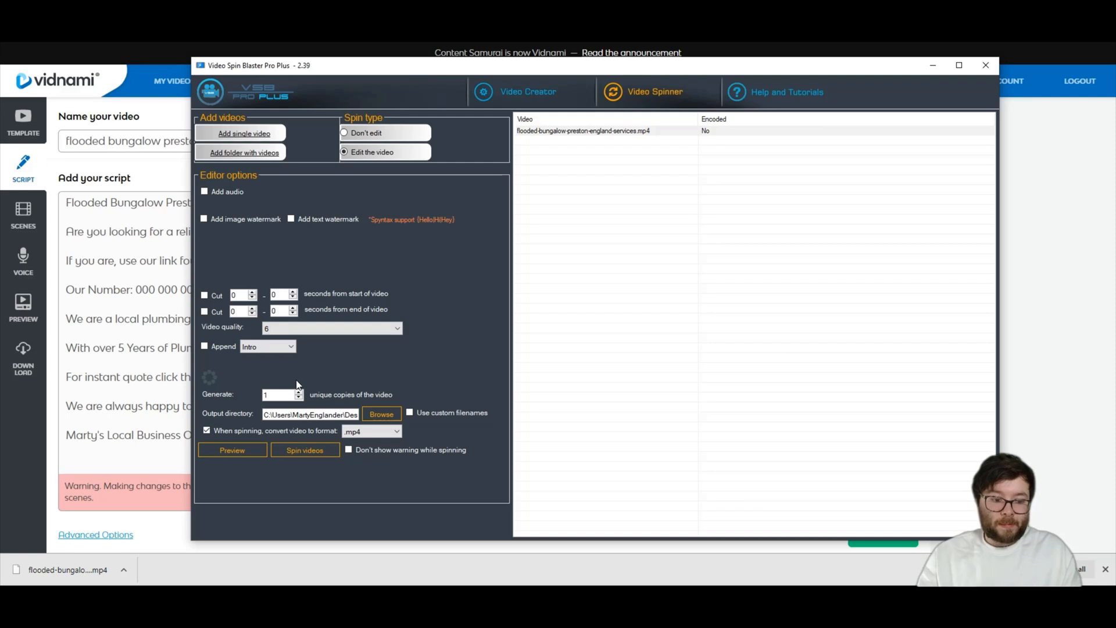
left_click(267, 347)
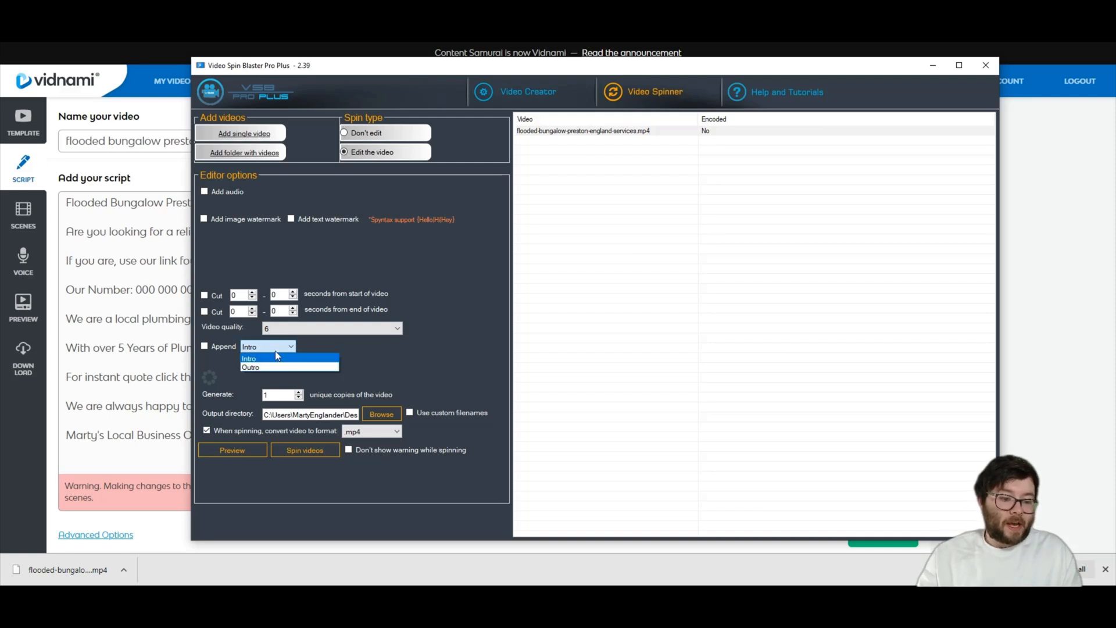
left_click(268, 357)
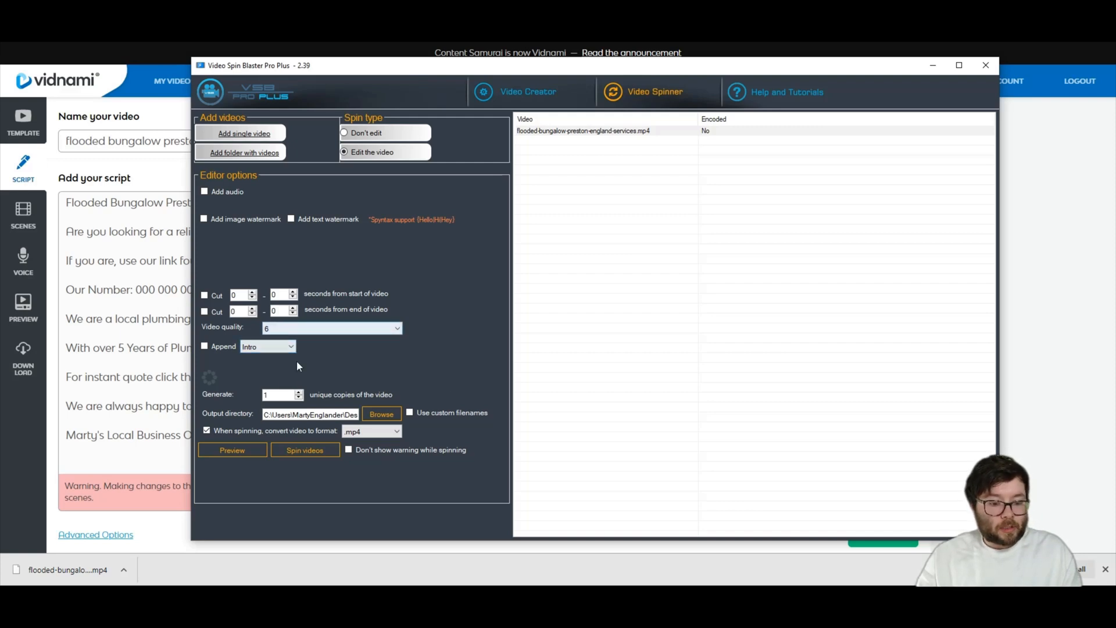
type("3")
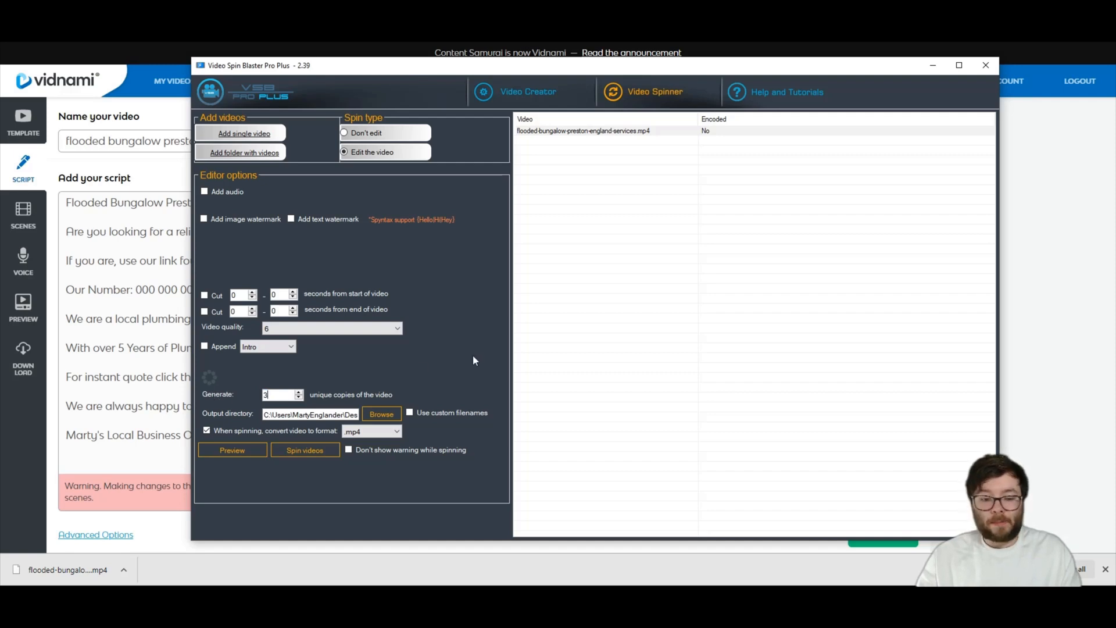
Step: Set output to the Flooding folder and spin the video into the three copies
left_click(381, 414)
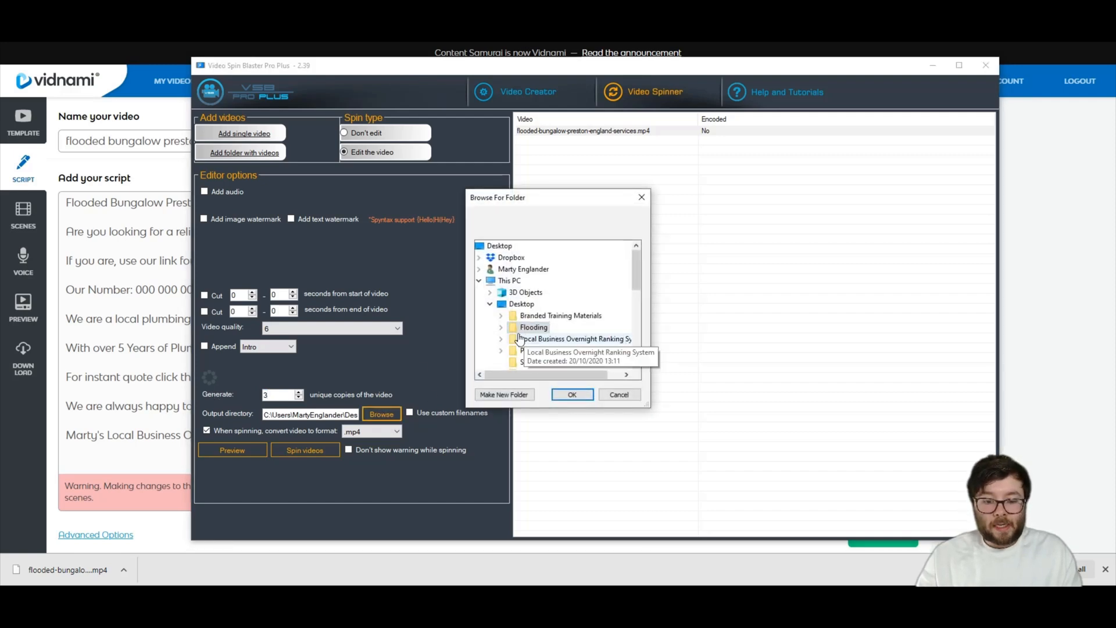
left_click(617, 394)
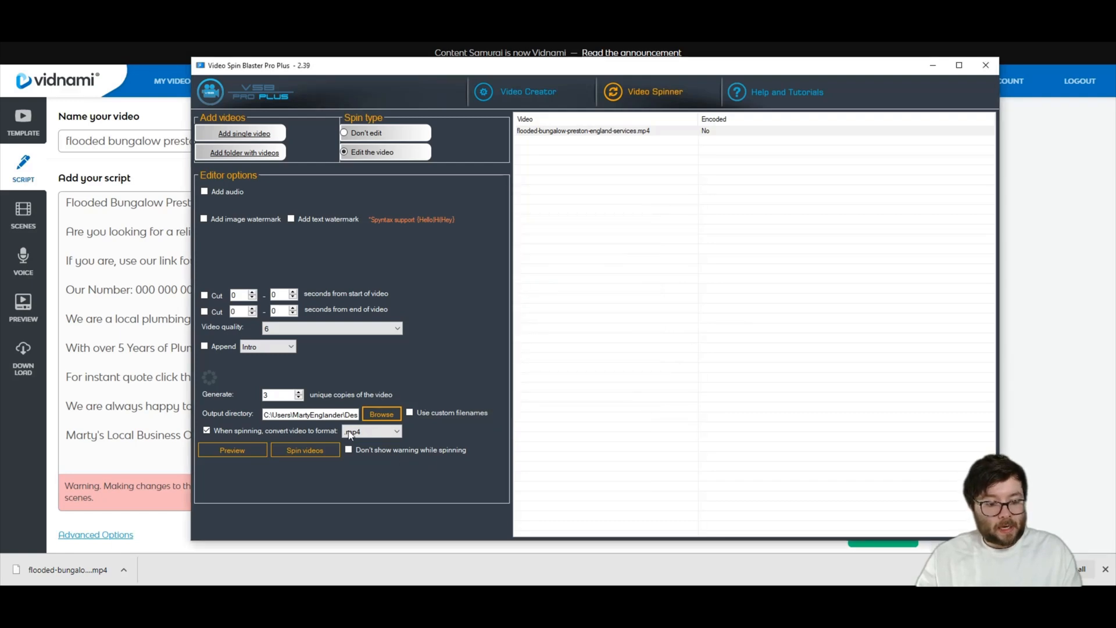
left_click(304, 449)
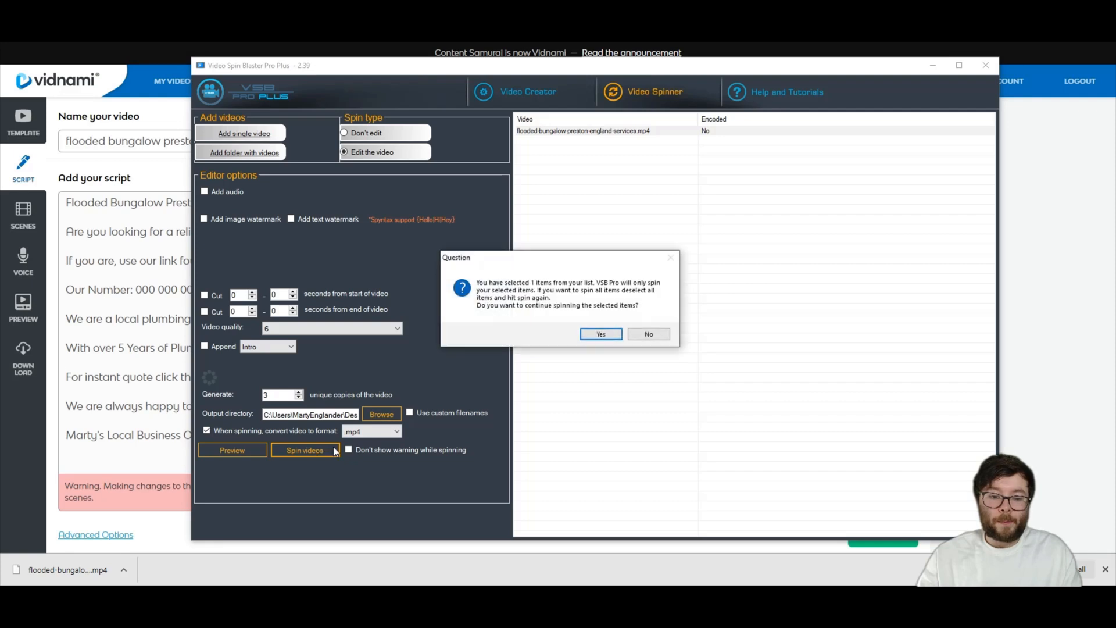
left_click(600, 334)
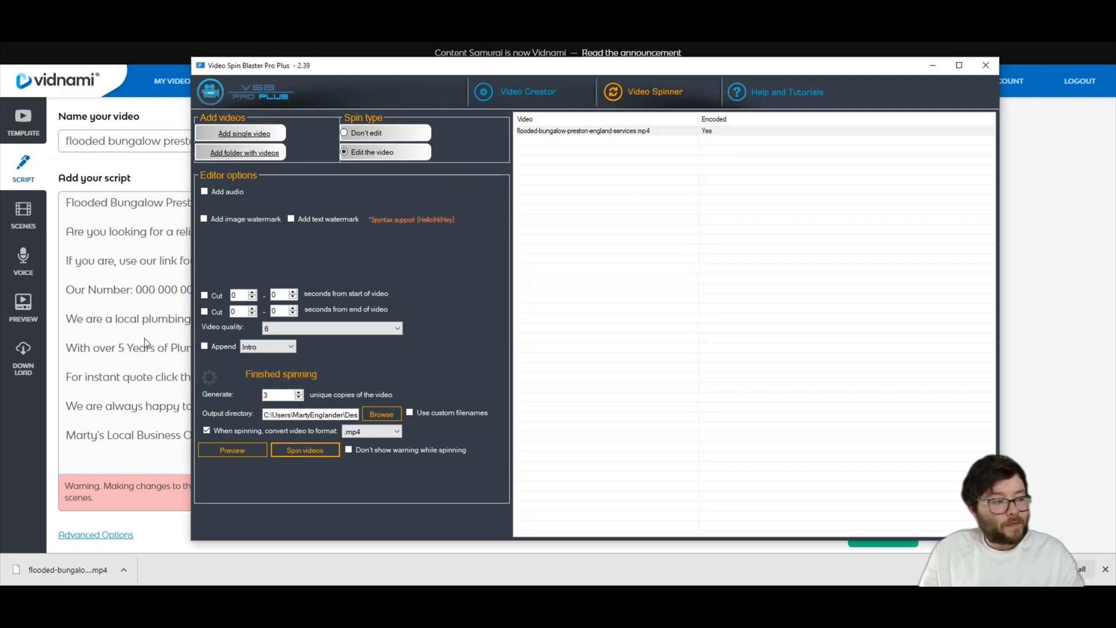